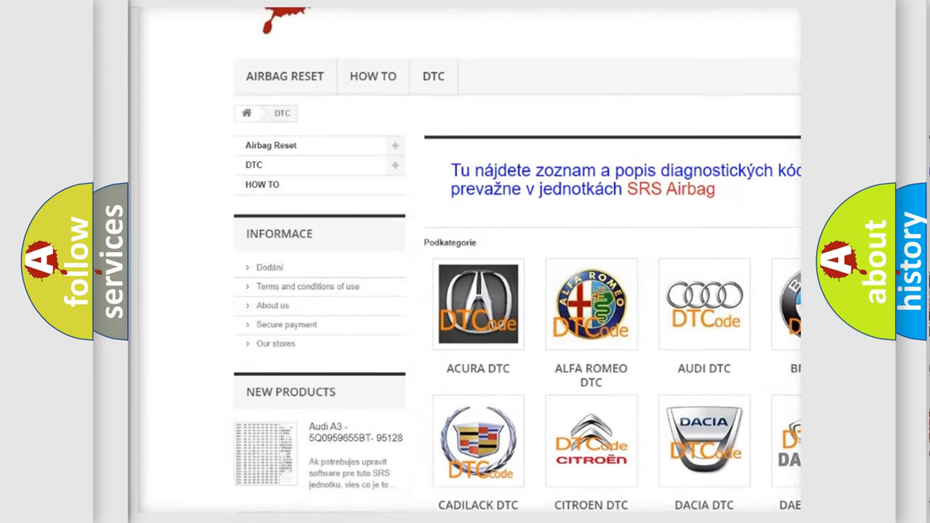
scroll("down", 3)
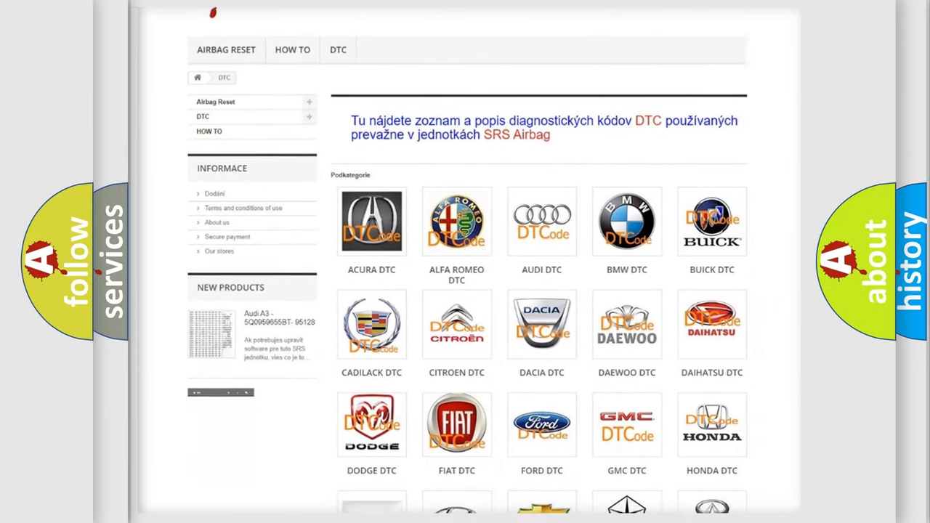
scroll("down", 3)
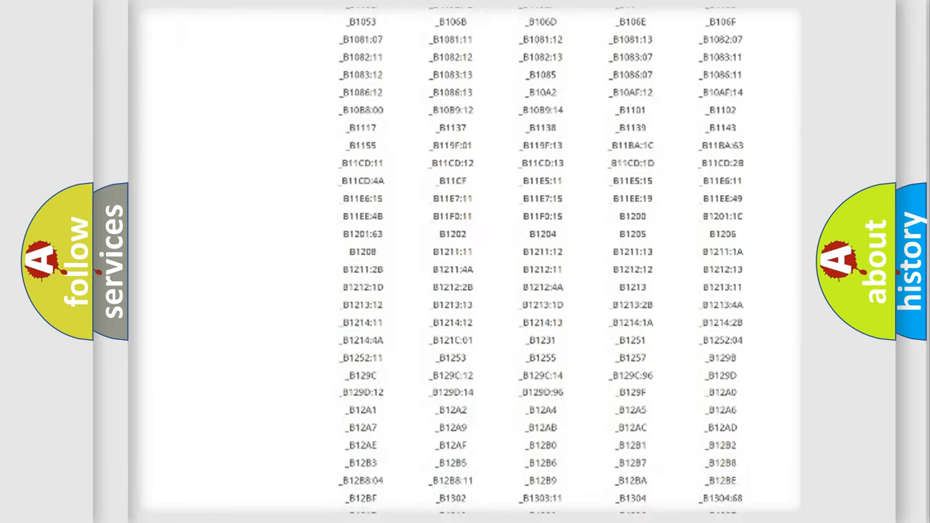
scroll("down", 3)
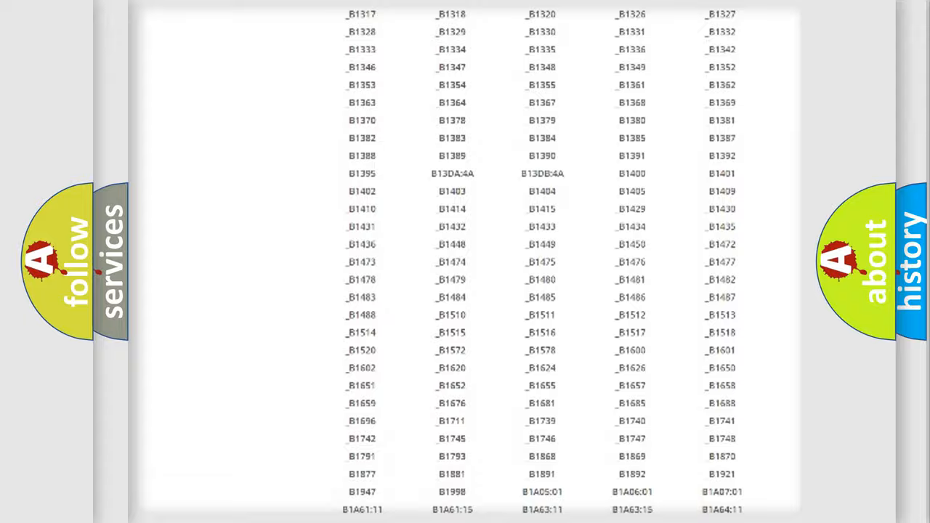